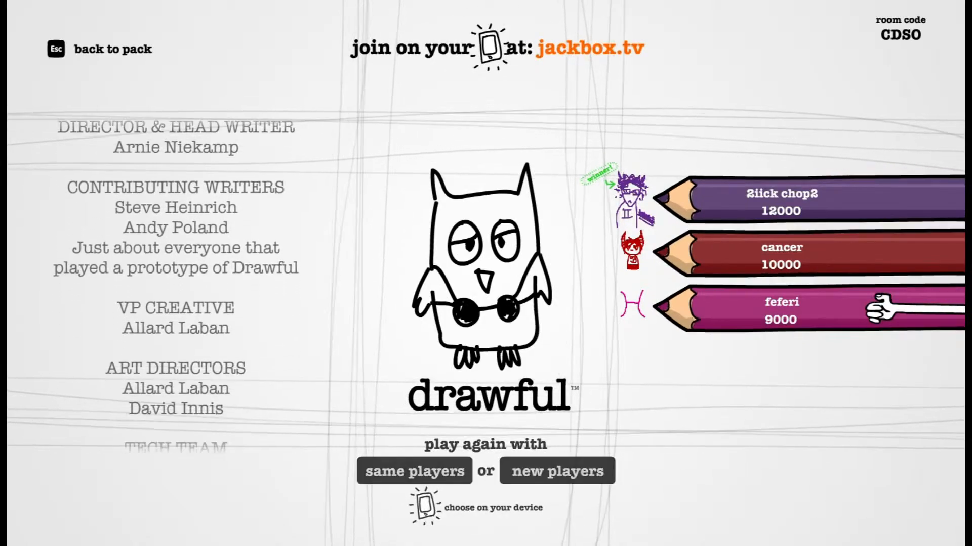
Step: Start a fresh lobby by choosing to play again with new players
{"action": "left_click", "coordinate": [556, 470]}
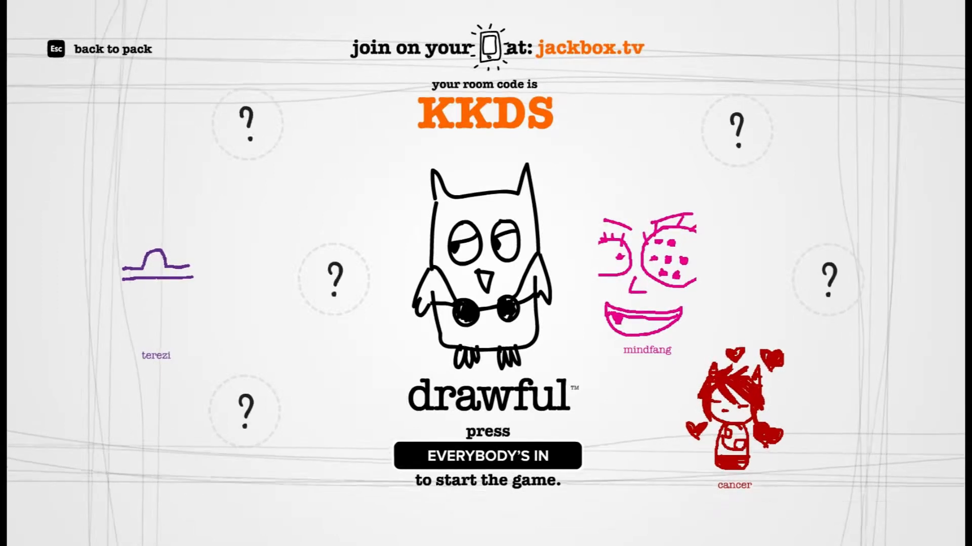
{"action": "left_click", "coordinate": [487, 455]}
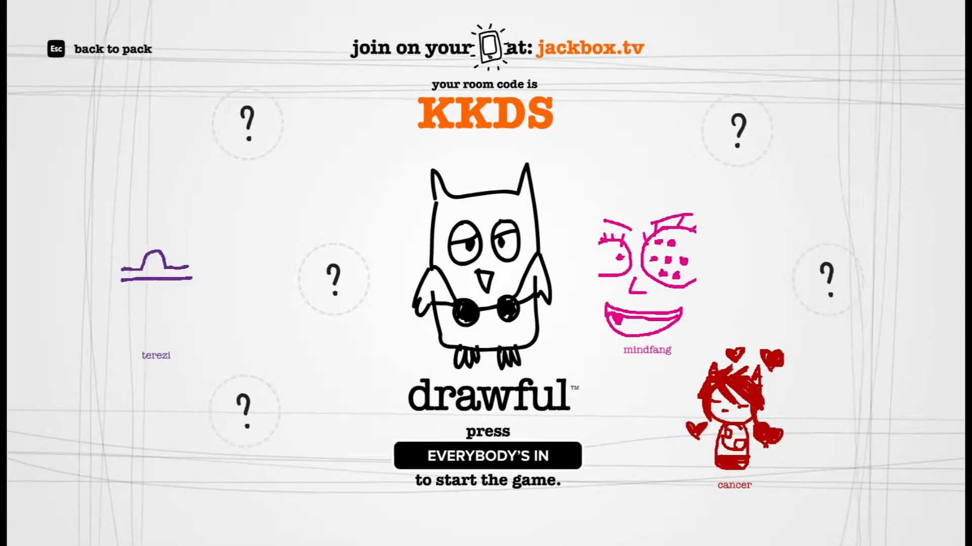
{"action": "left_click", "coordinate": [488, 455]}
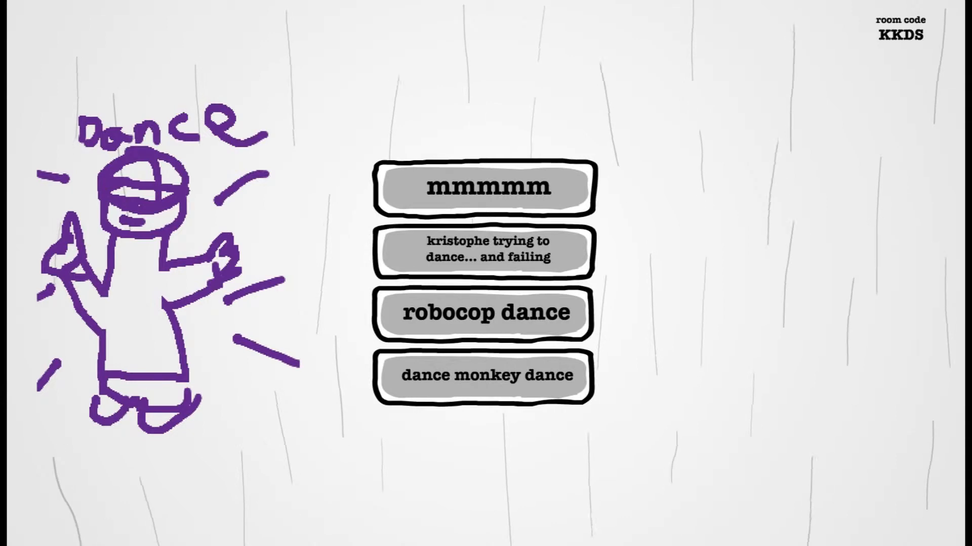
Step: Vote for one of the four candidate titles on the Dance drawing
{"action": "left_click", "coordinate": [484, 375]}
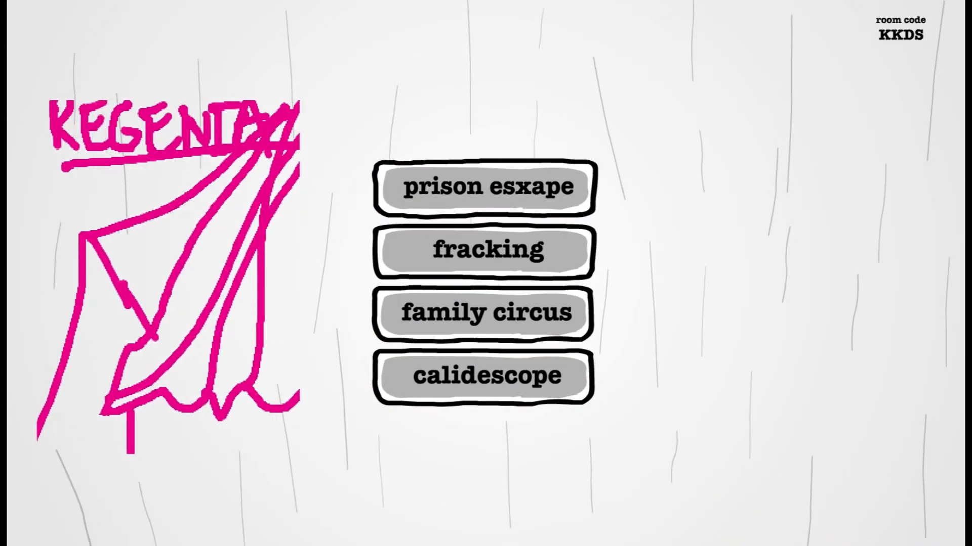
Step: Vote among prison esxape, fracking, family circus and calidescope for the pink drawing
{"action": "left_click", "coordinate": [485, 313]}
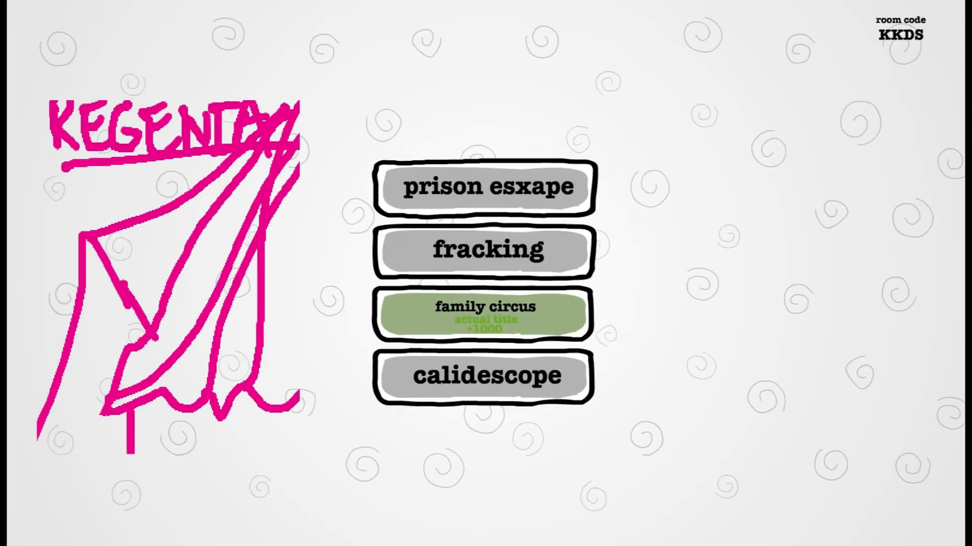